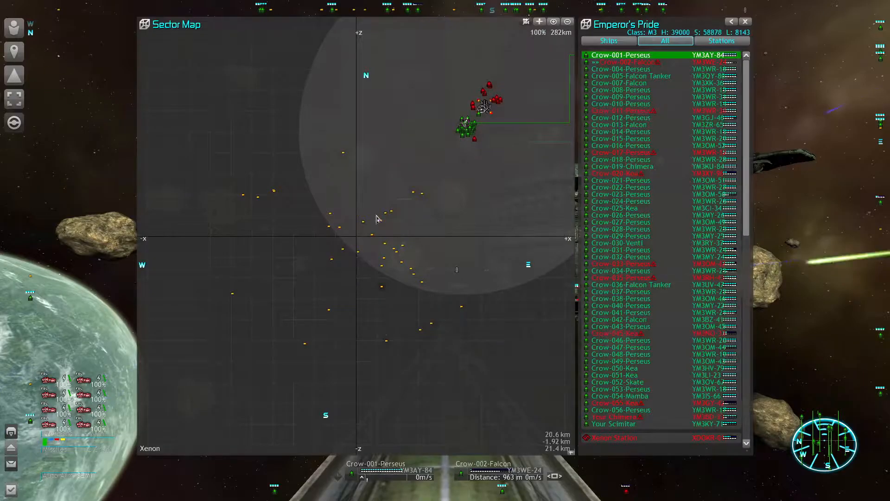
pyautogui.moveTo(354, 232)
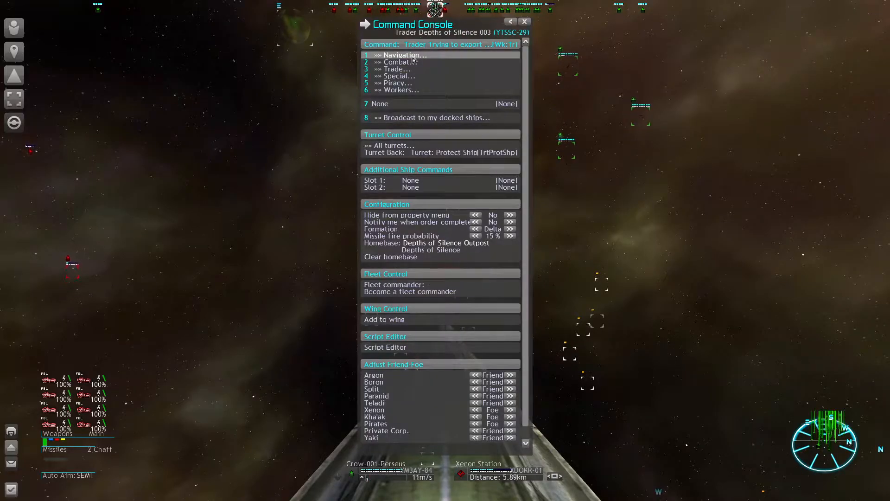
# - Review Depths of Silence 003's command console, then the Teladi Outpost's landed ships
pyautogui.click(524, 21)
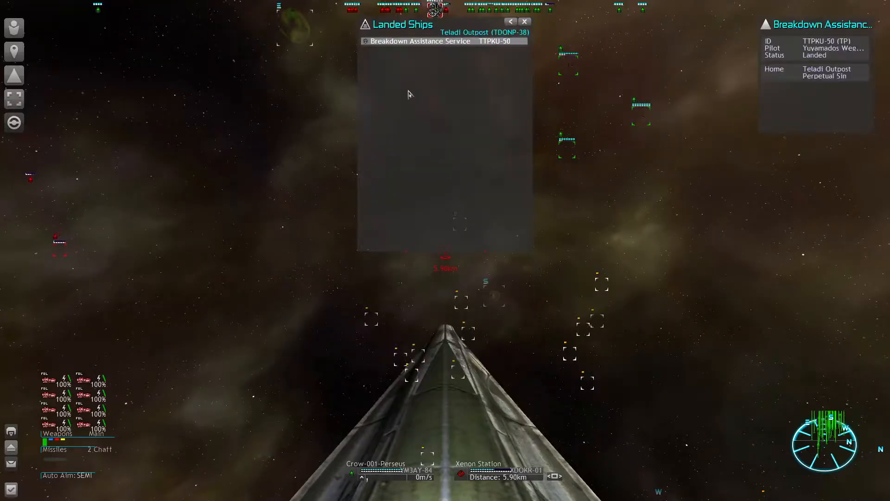
pyautogui.click(524, 22)
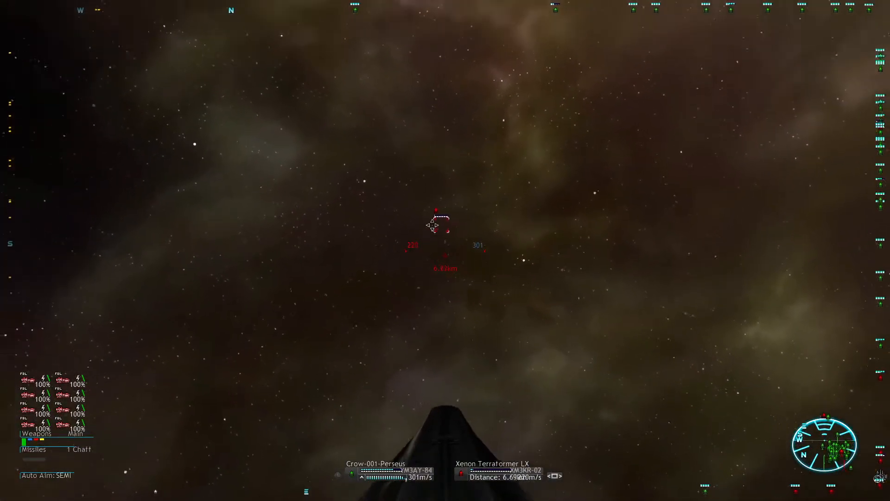
pyautogui.press('m')
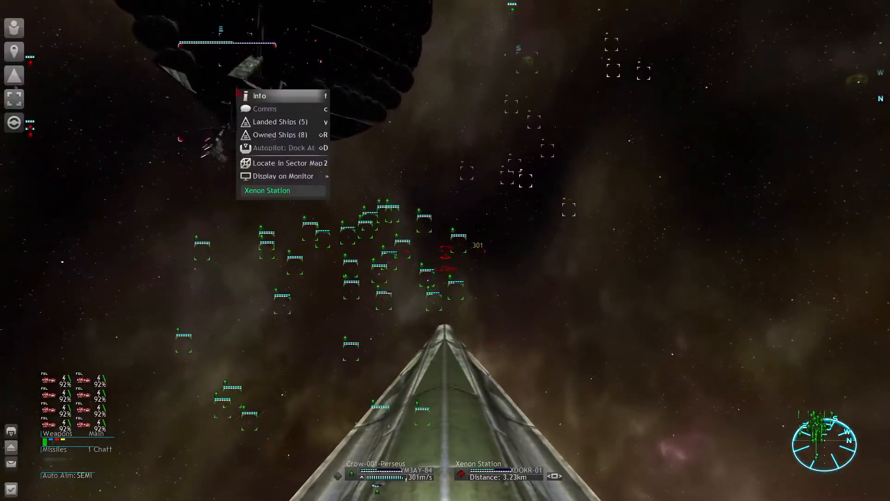
# - List the Xenon Station's five landed ships and view a Xenon Terraformer P's details
pyautogui.click(275, 122)
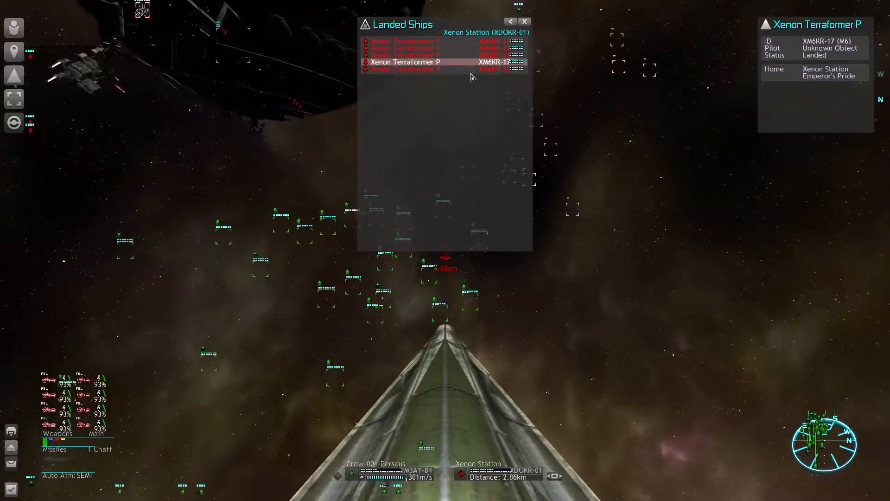
pyautogui.click(524, 22)
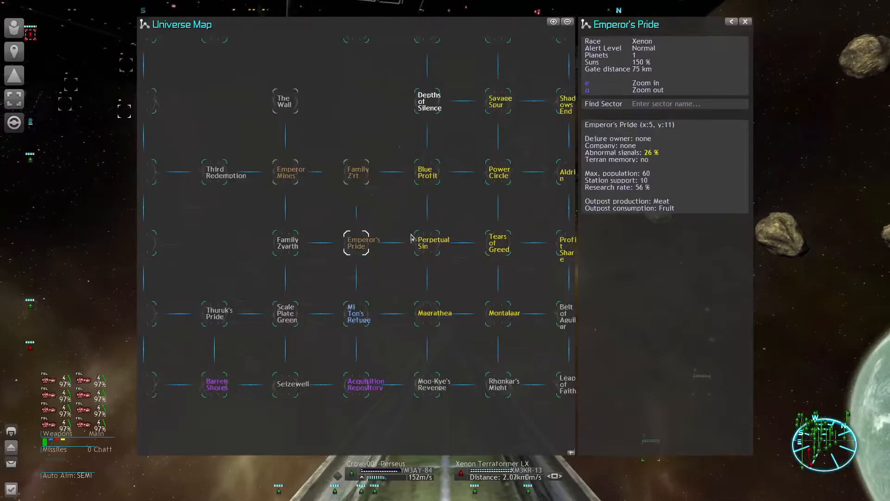
# - Open the Emperor's Pride sector map from the universe map
pyautogui.doubleClick(433, 243)
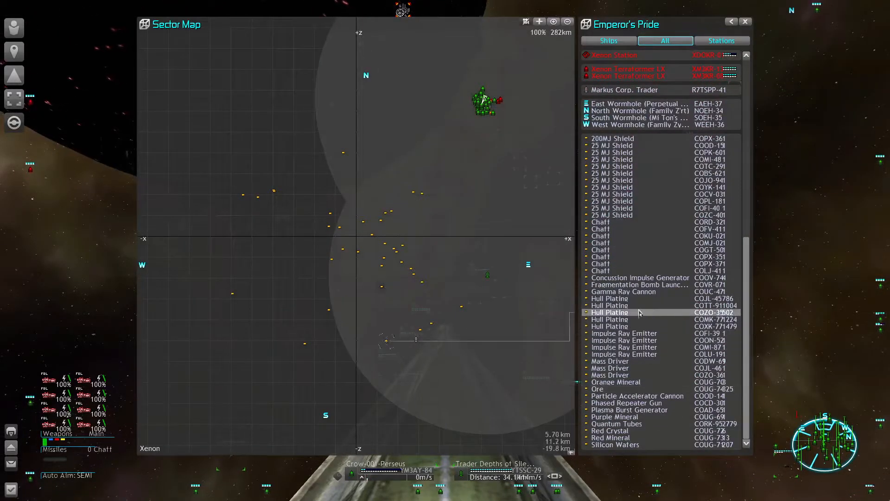
# - Right-click a floating Hull Plating entry in the sector's All list
pyautogui.rightClick(609, 305)
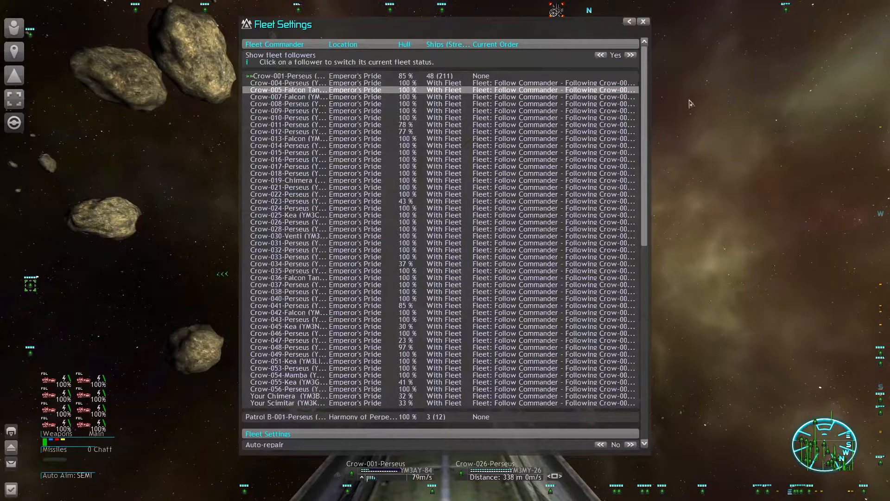
# - Scroll Fleet Settings down to the fleet orders and return to the cockpit view
pyautogui.scroll(-3)
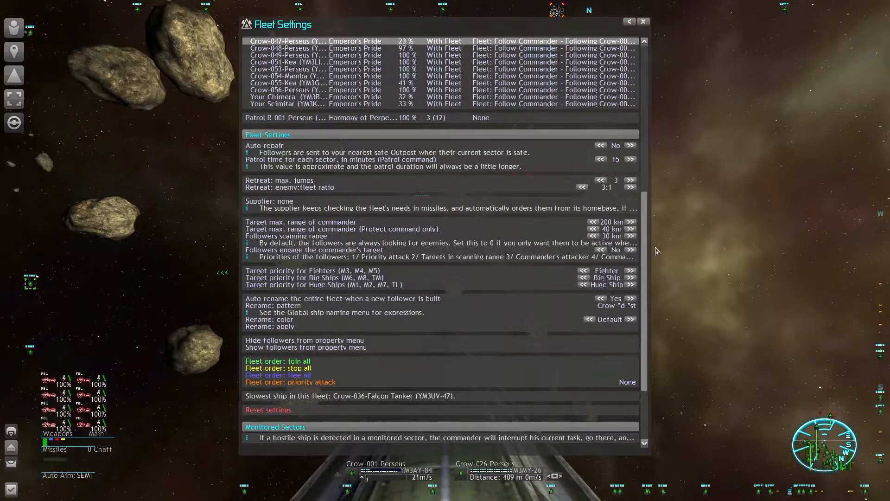
pyautogui.click(643, 22)
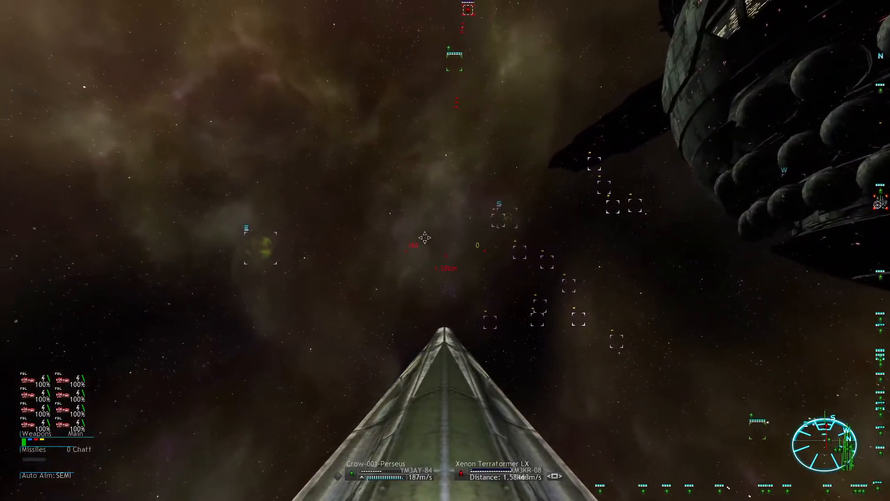
# - Open the Emperor's Pride sector map with the M key
pyautogui.press('m')
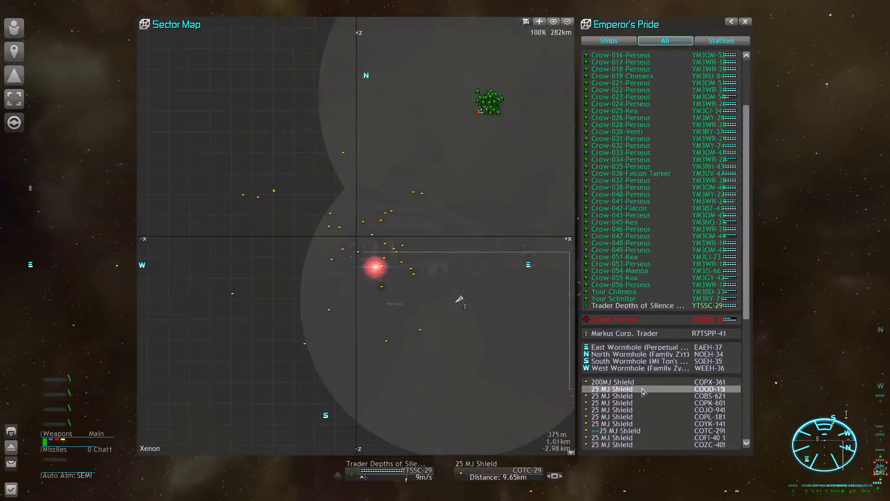
# - Scroll the commander's command menu to the Fleet: Invade Sector order
pyautogui.scroll(-3)
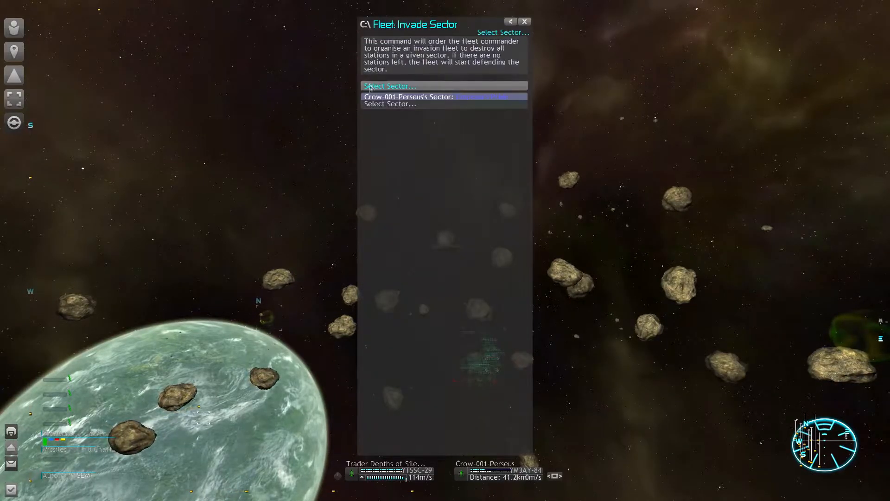
# - Set the invasion target to Crow-001-Perseus's current sector, Emperor's Pride
pyautogui.click(524, 22)
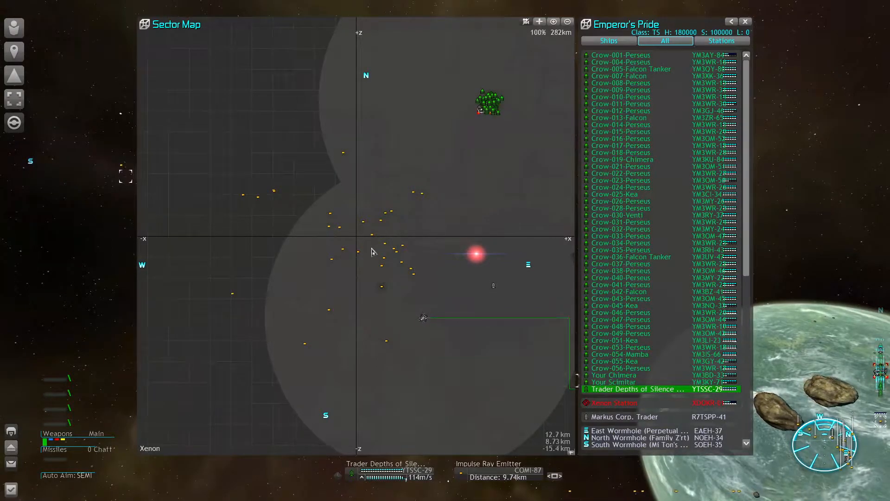
# - Select Trader Depths of Silence 003 in the sector object list
pyautogui.click(621, 55)
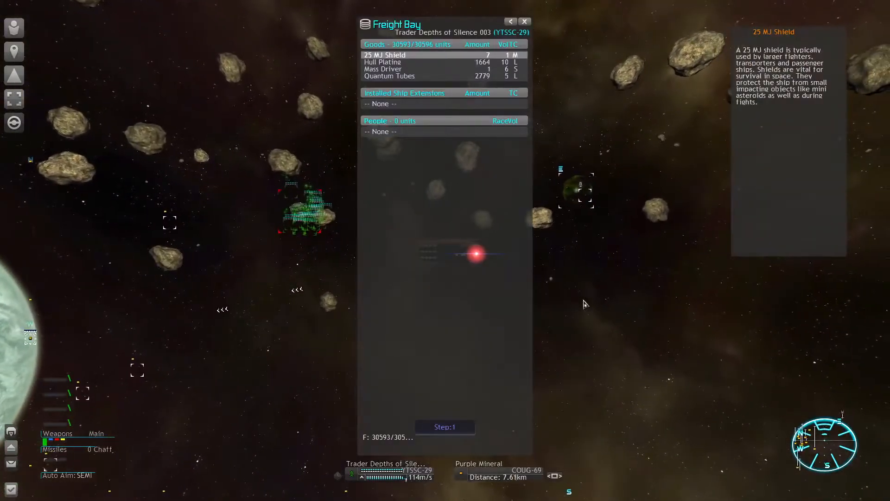
# - Close Depths of Silence 003's freight bay listing
pyautogui.click(523, 22)
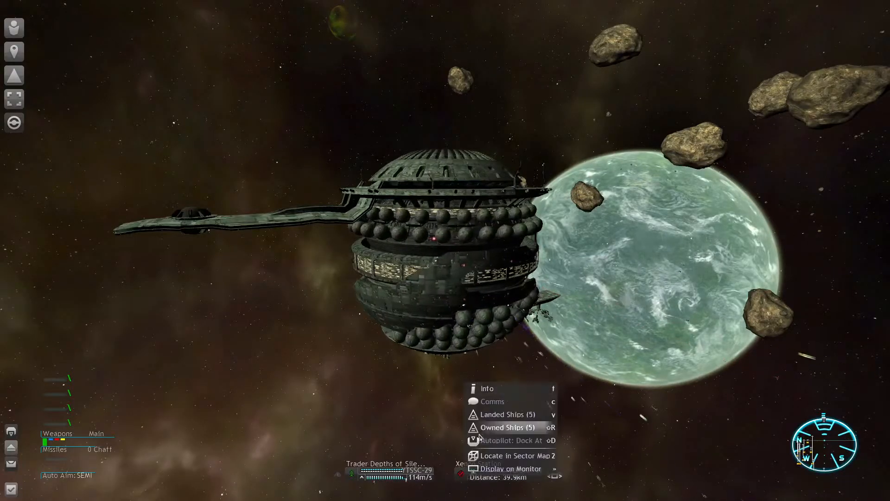
# - Close the Xenon station's Landed Ships list and return to flight under 1000% SETA
pyautogui.click(502, 415)
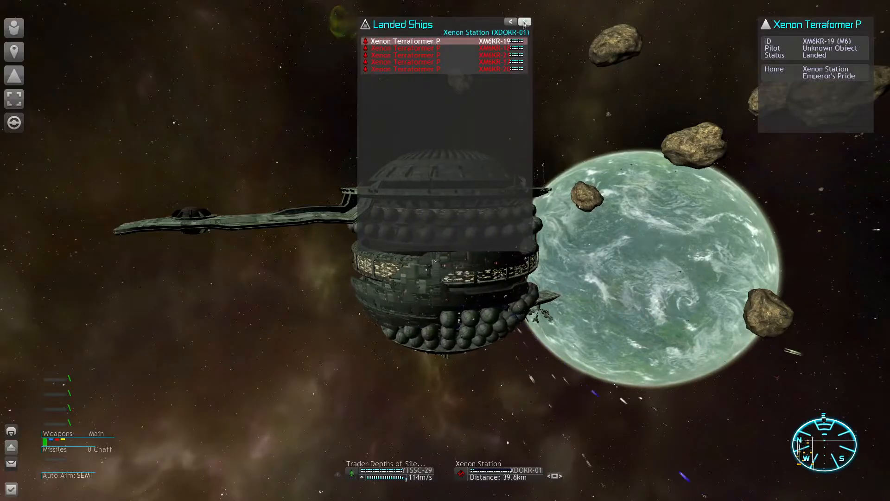
pyautogui.moveTo(523, 21)
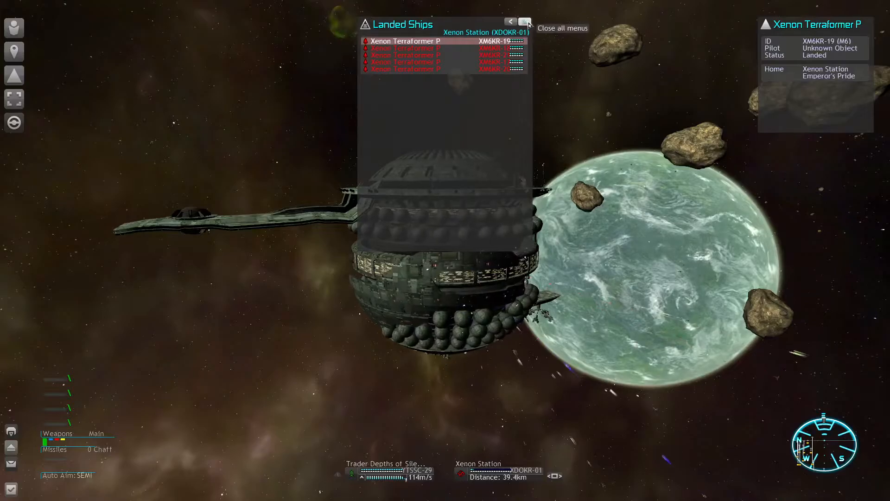
pyautogui.click(562, 28)
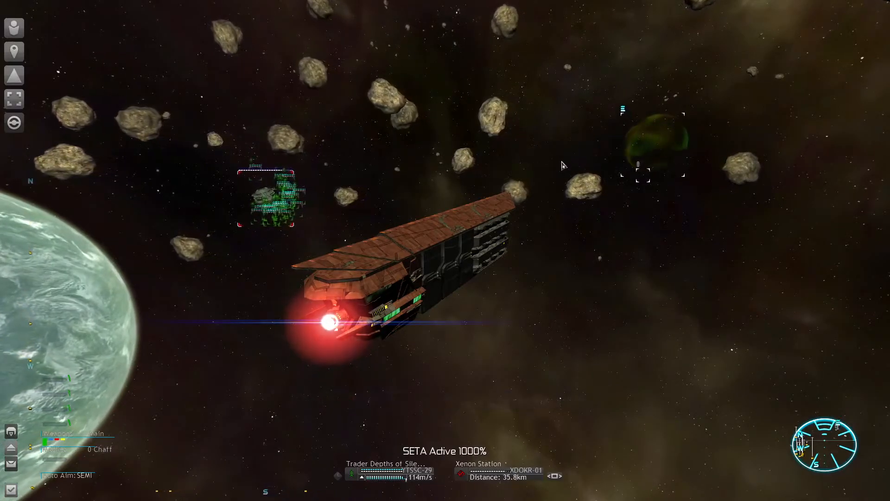
# - Open Mi Ton's Refuge's sector map from the Universe Map and scroll its object list
pyautogui.press('m')
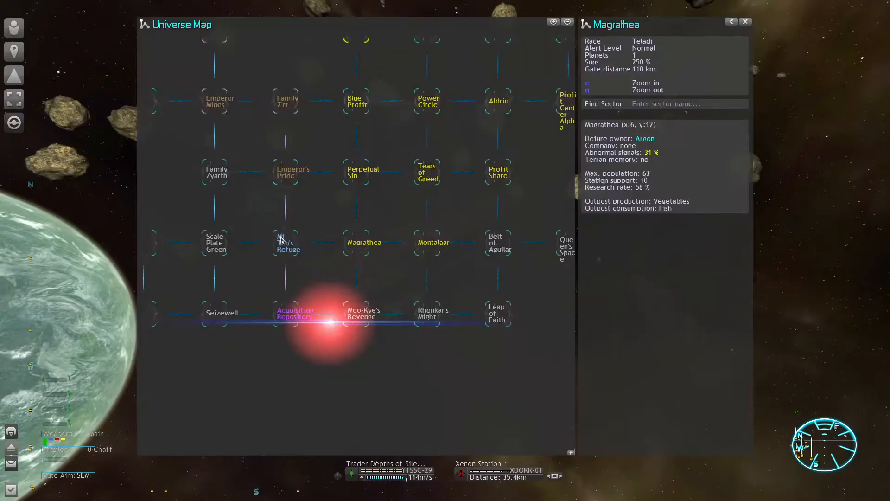
pyautogui.doubleClick(286, 242)
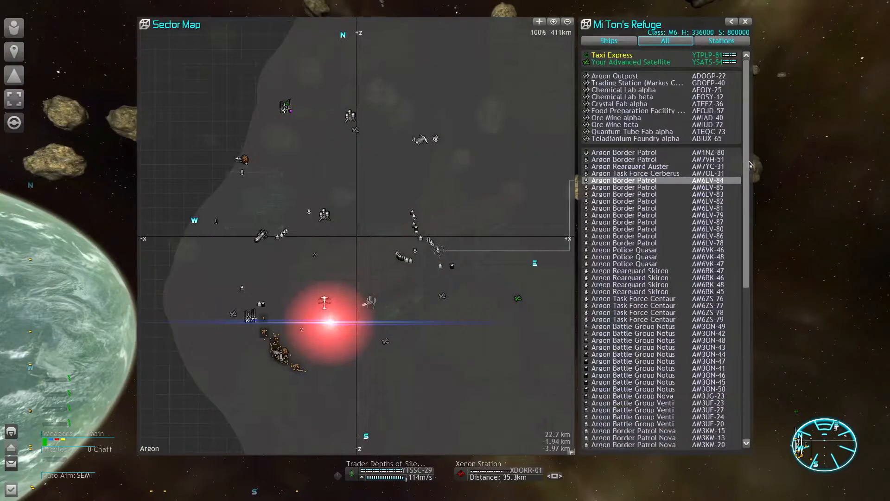
pyautogui.scroll(-3)
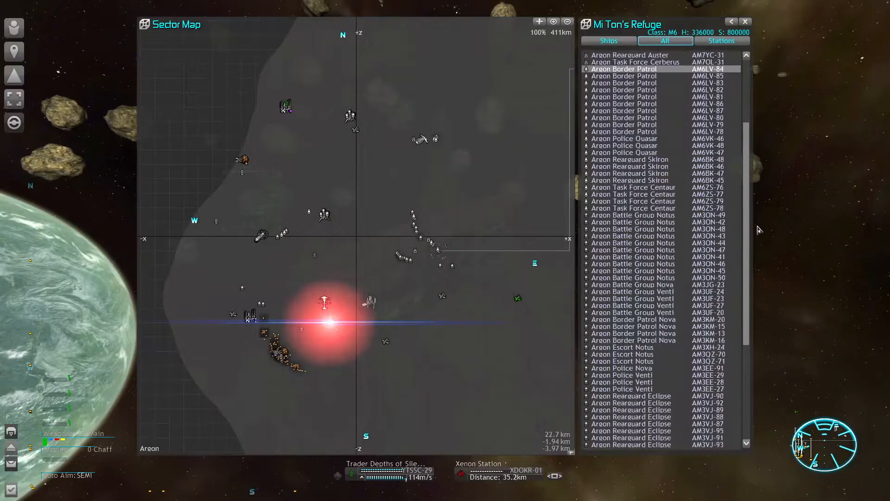
pyautogui.scroll(-3)
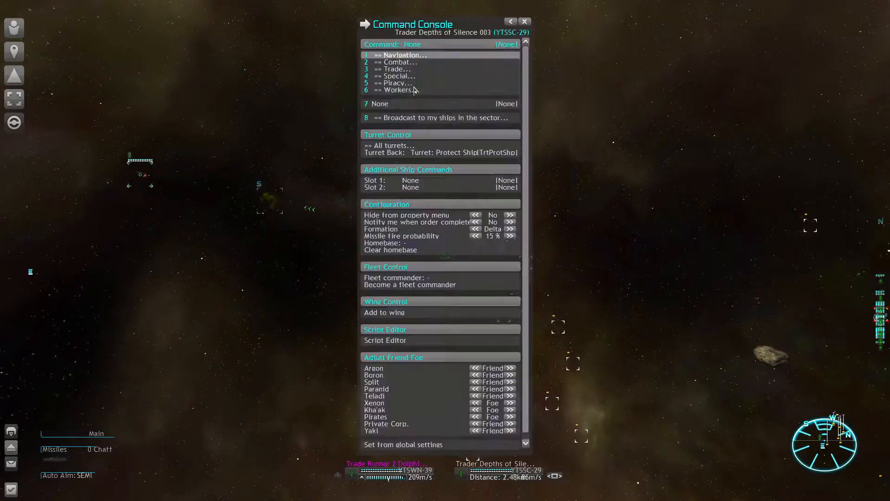
# - Order Depths of Silence 003 to fly safely to a station in Depths of Silence
pyautogui.click(403, 55)
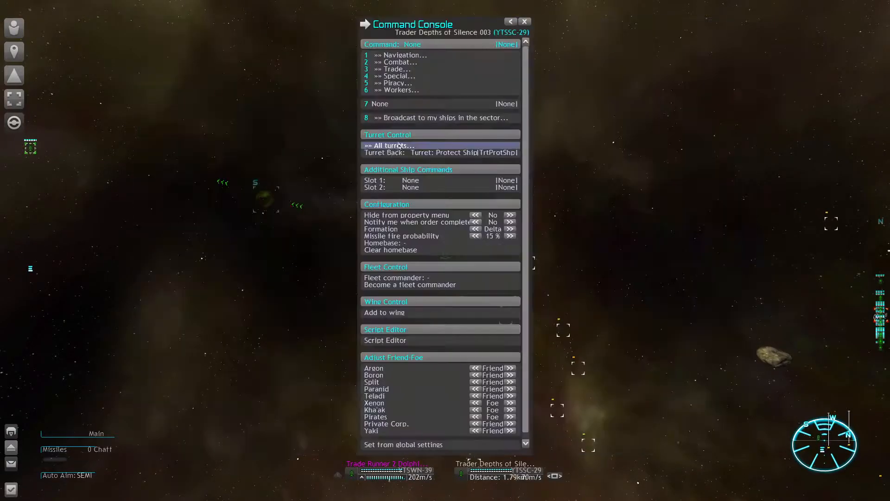
pyautogui.click(402, 55)
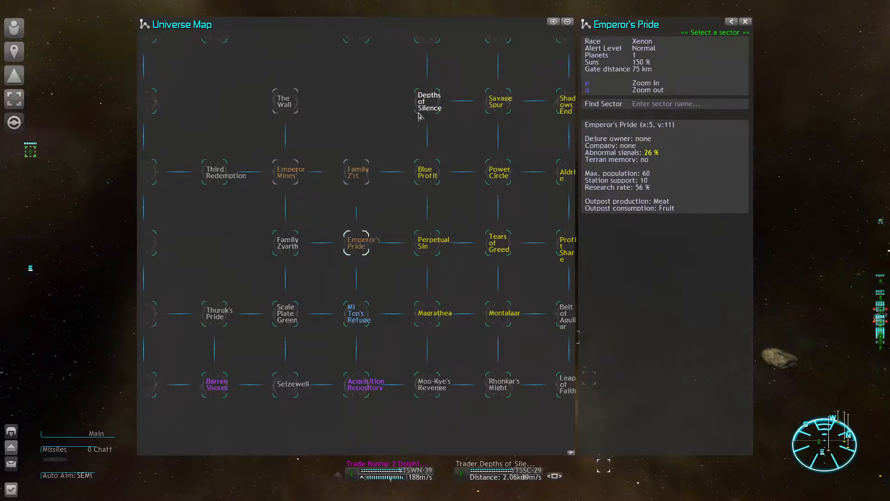
pyautogui.moveTo(432, 107)
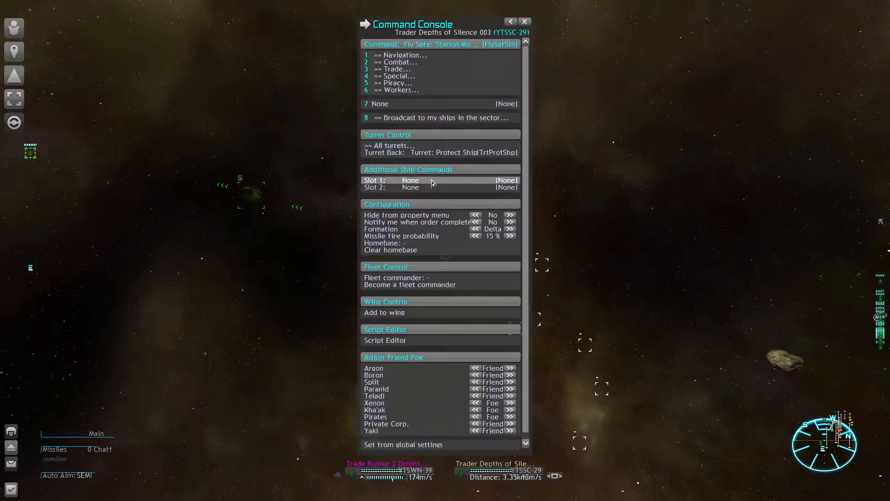
pyautogui.click(524, 21)
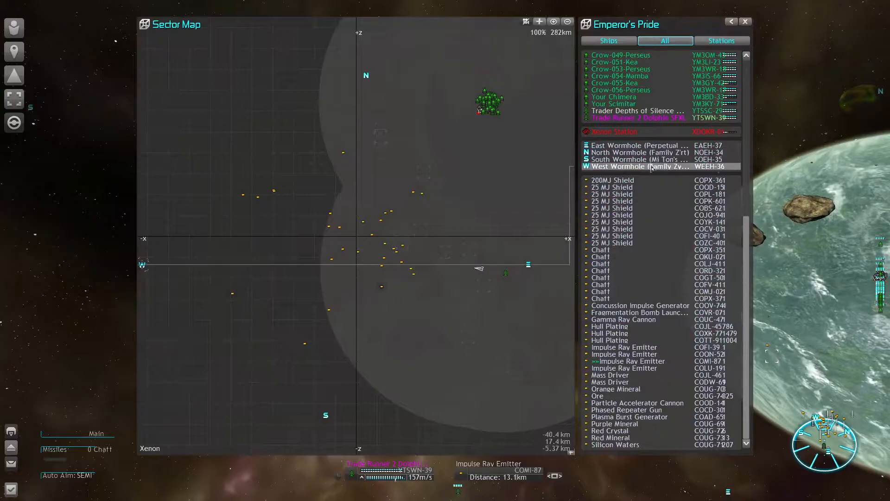
# - Select the West Wormhole and a floating Hull Plating item in Emperor's Pride's list
pyautogui.click(610, 340)
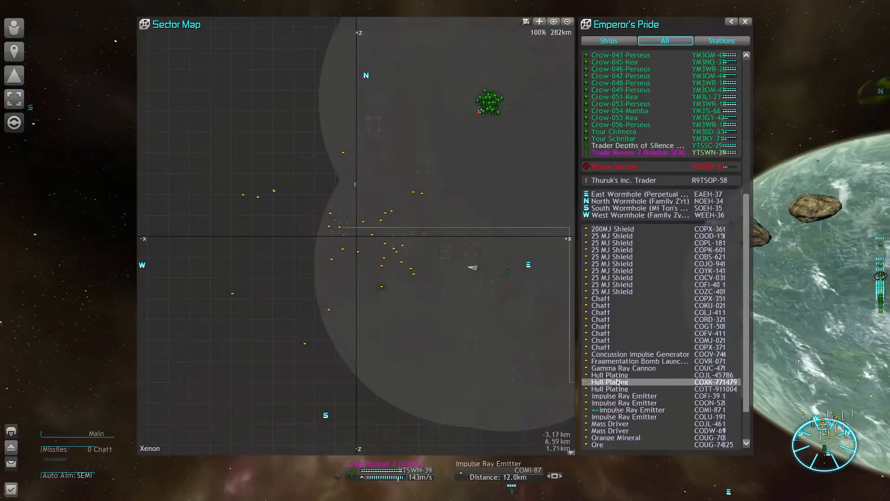
pyautogui.click(636, 152)
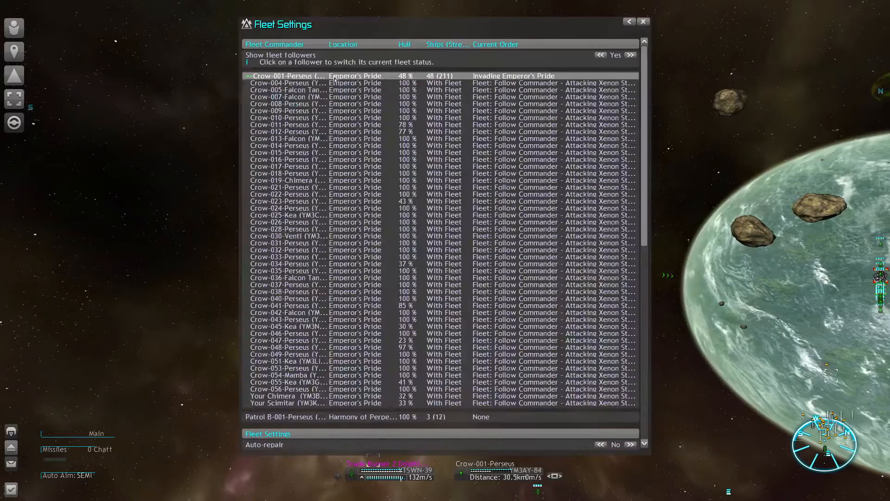
# - Give Crow-001-Perseus's fleet the 'Fleet order: flee all' command from Fleet Settings
pyautogui.scroll(-3)
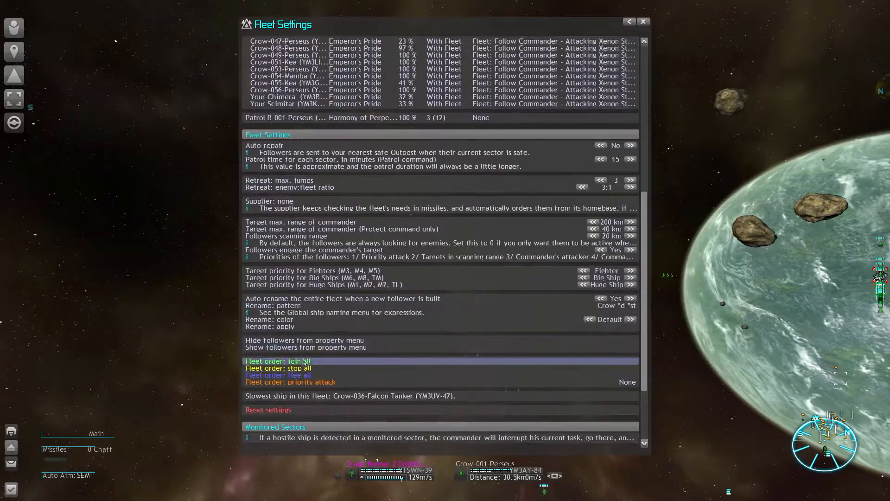
pyautogui.click(277, 375)
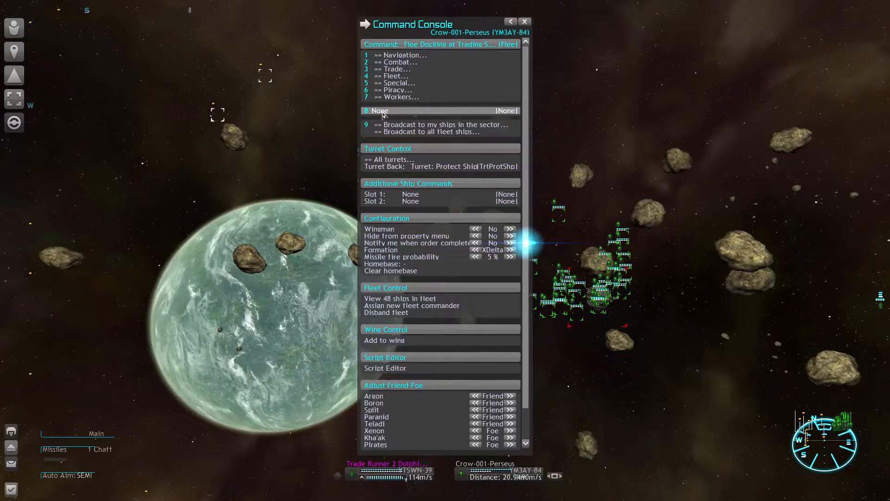
# - Reopen Fleet Settings and issue 'Fleet order: stop all' to every fleet ship
pyautogui.click(400, 298)
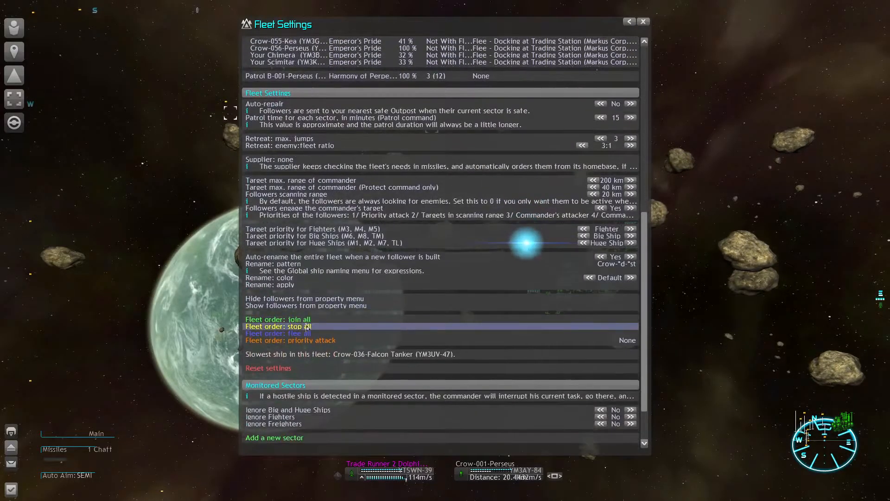
pyautogui.click(279, 326)
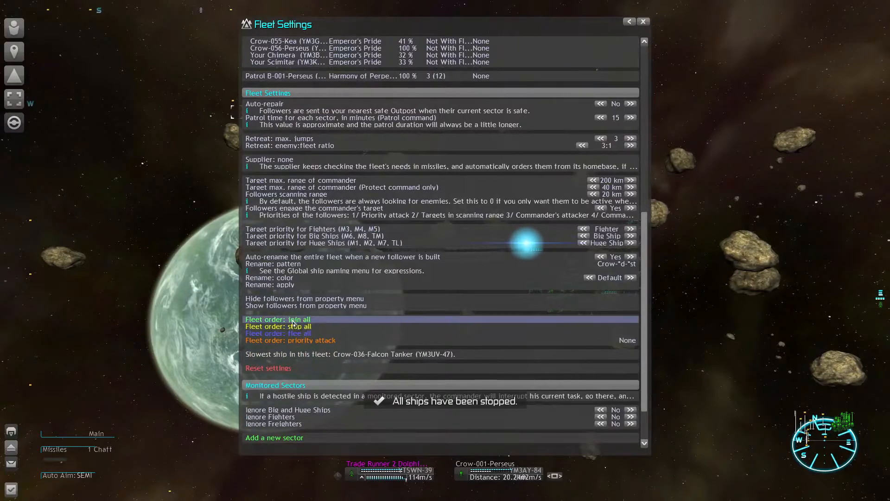
pyautogui.click(278, 319)
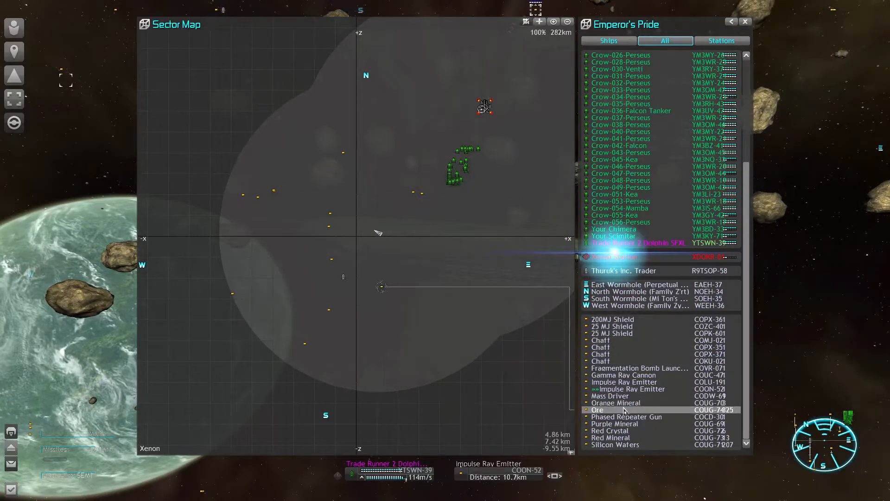
# - Target the floating Ore and Red Crystal in the sector map list
pyautogui.click(624, 424)
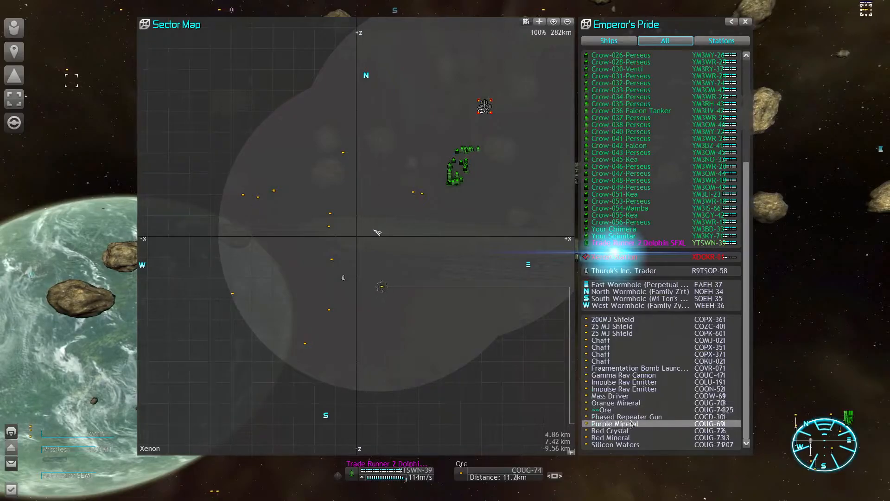
pyautogui.click(611, 430)
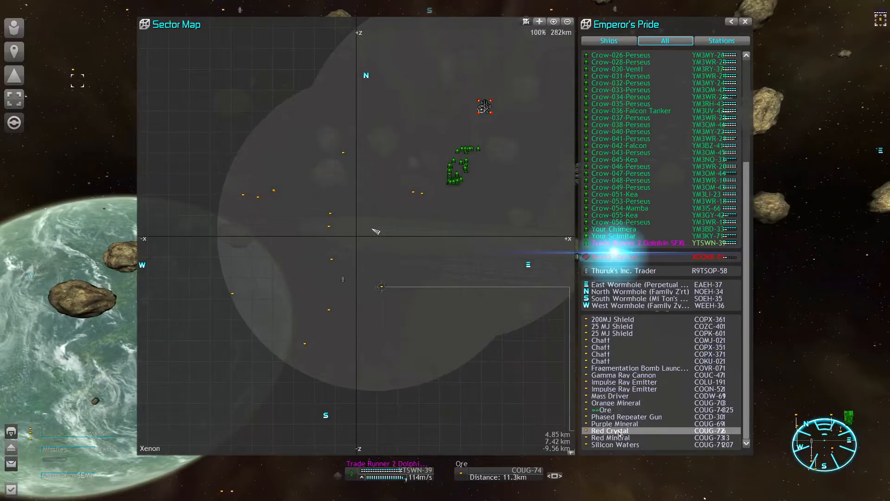
pyautogui.click(610, 430)
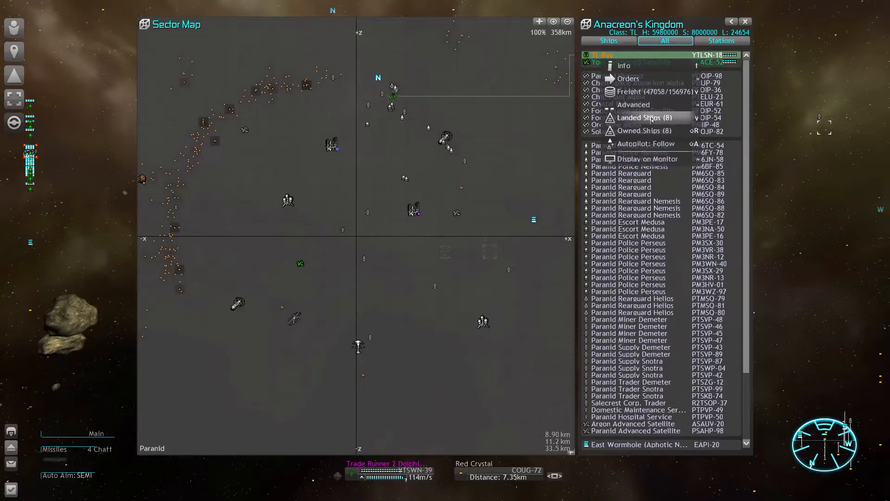
# - Inspect the Perseus fighters landed on TL Ryu, then return to Anacreon's Kingdom's map
pyautogui.click(636, 117)
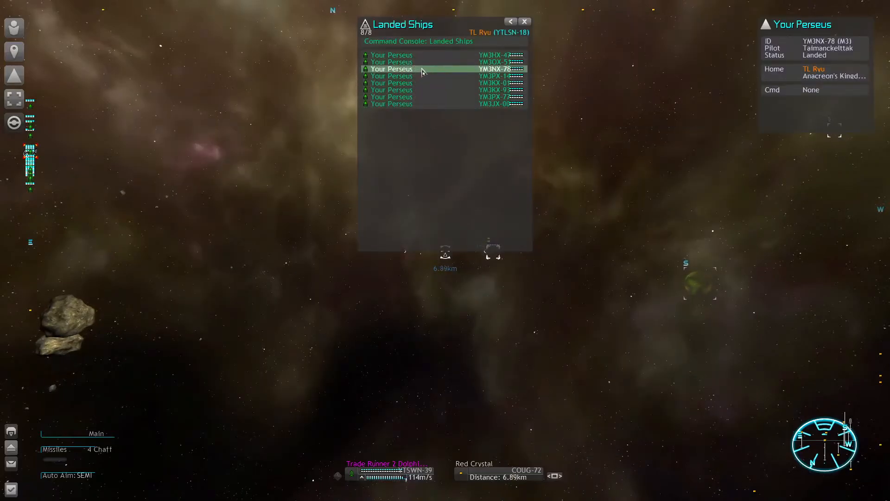
pyautogui.click(397, 54)
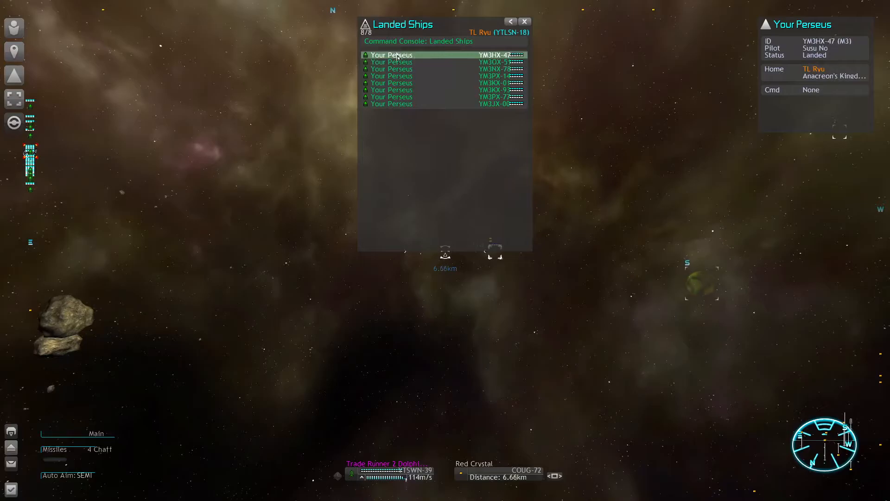
pyautogui.click(442, 96)
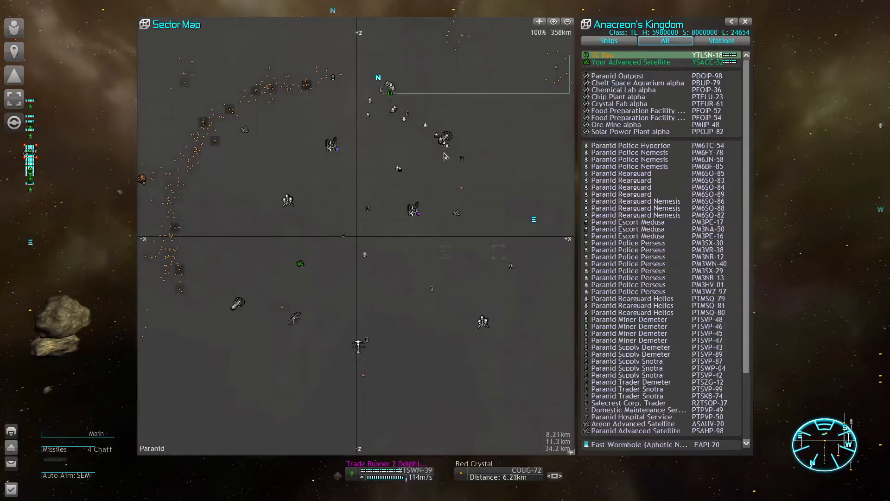
pyautogui.scroll(-3)
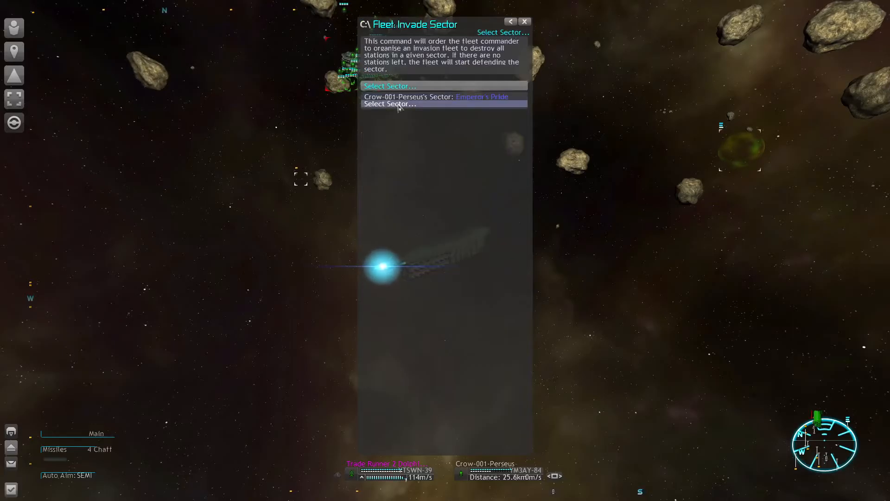
# - Pick Emperor's Pride as the fleet's invasion target via Select Sector
pyautogui.click(523, 22)
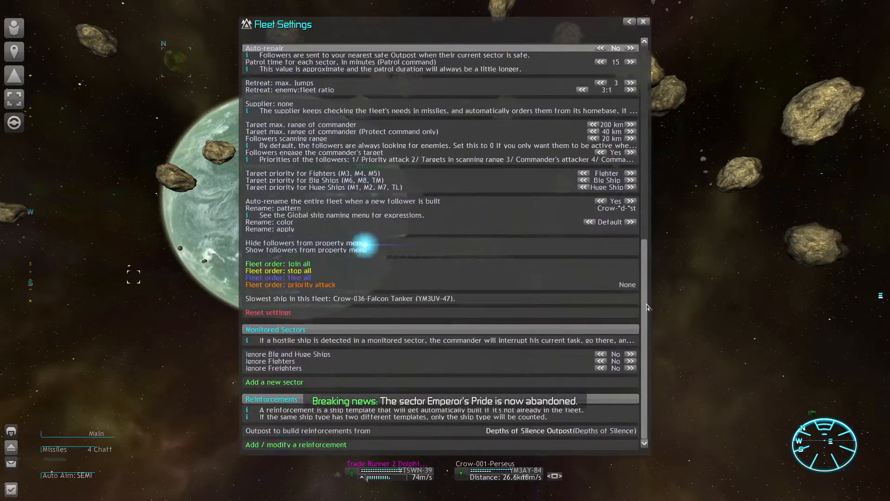
# - Issue 'Fleet order: flee all' and view Trade Runner 2 Dolphin's freight bay
pyautogui.click(278, 278)
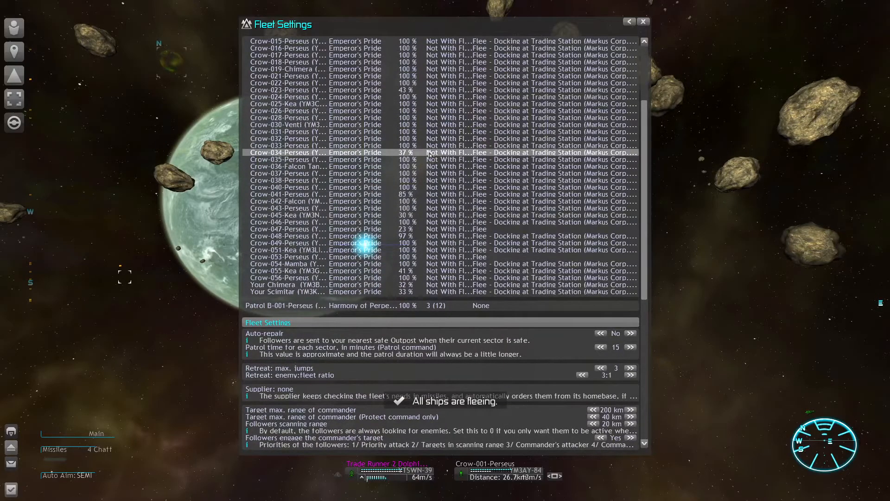
pyautogui.click(643, 22)
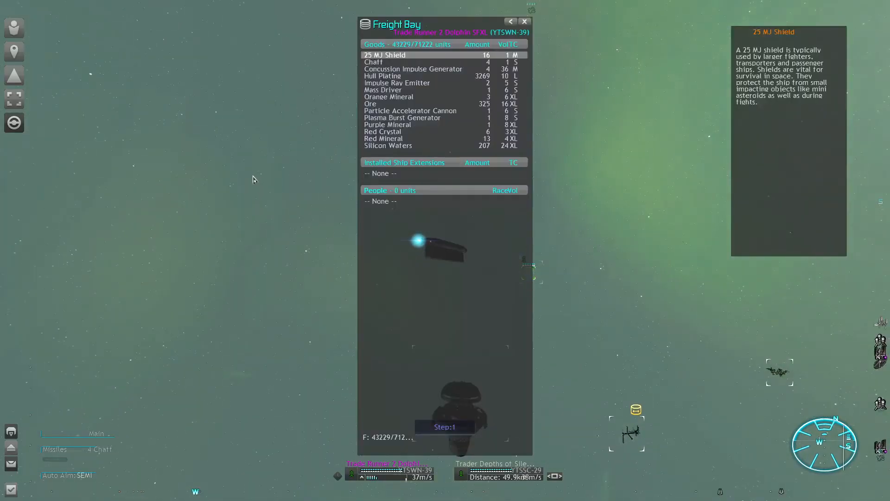
pyautogui.moveTo(410, 110)
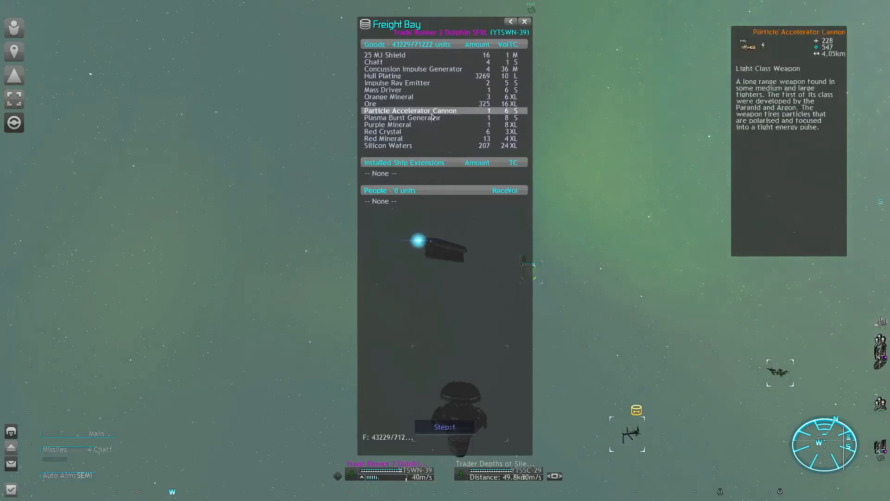
# - Inspect the Trade Runner 2 Dolphin's looted freight, such as the Particle Accelerator Cannon
pyautogui.click(523, 22)
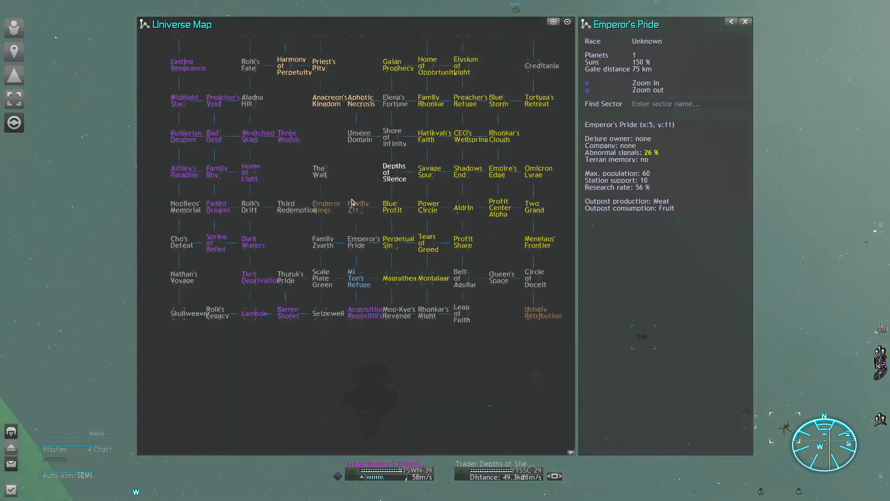
pyautogui.moveTo(495, 312)
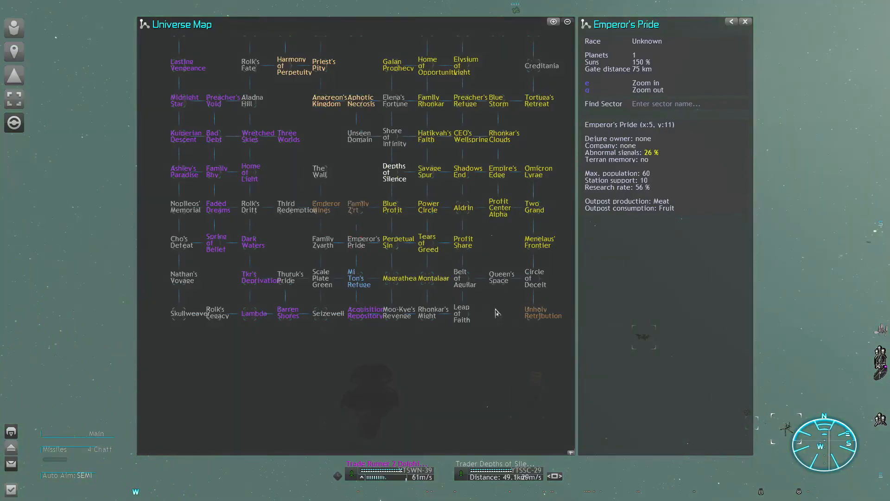
pyautogui.moveTo(341, 195)
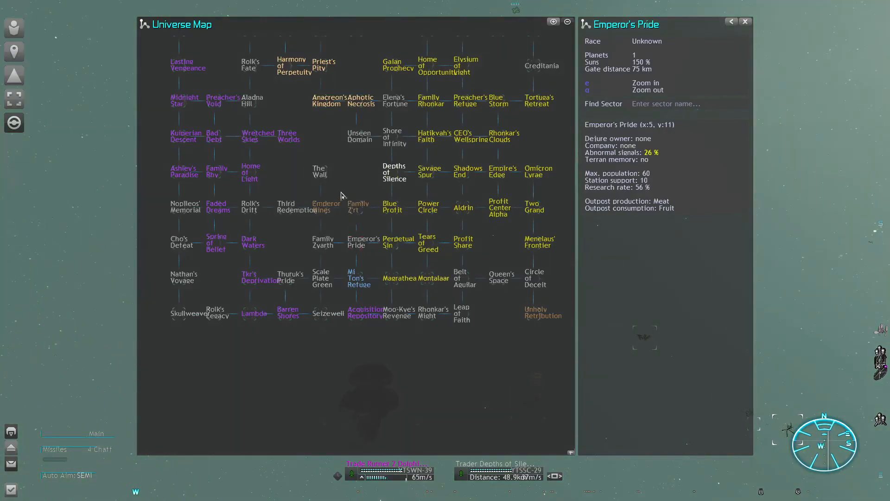